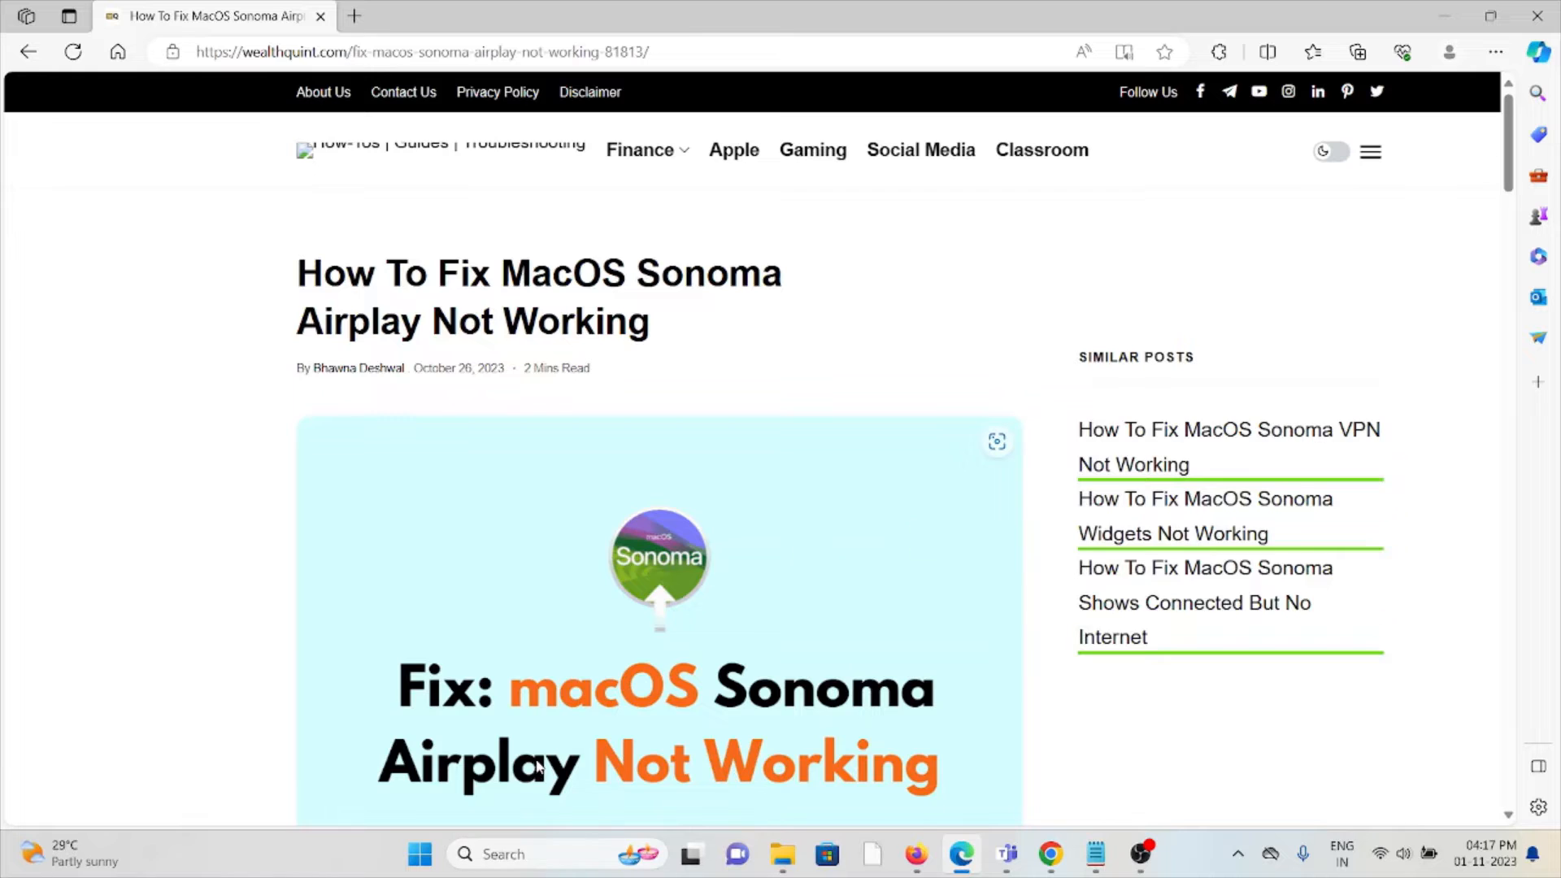
scroll("down", 3)
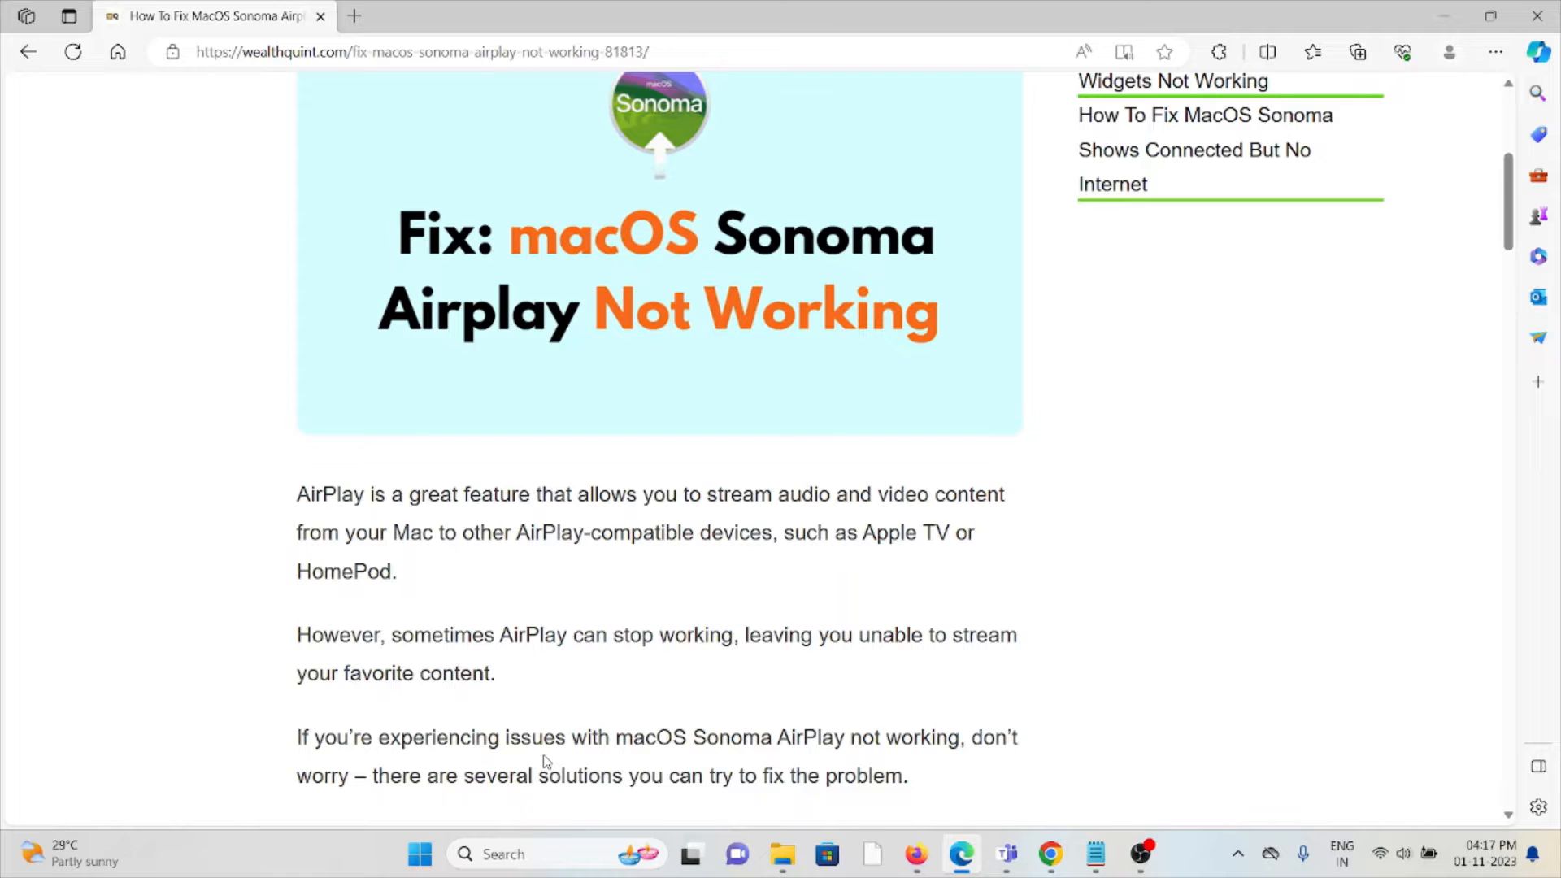
mouse_move(552, 756)
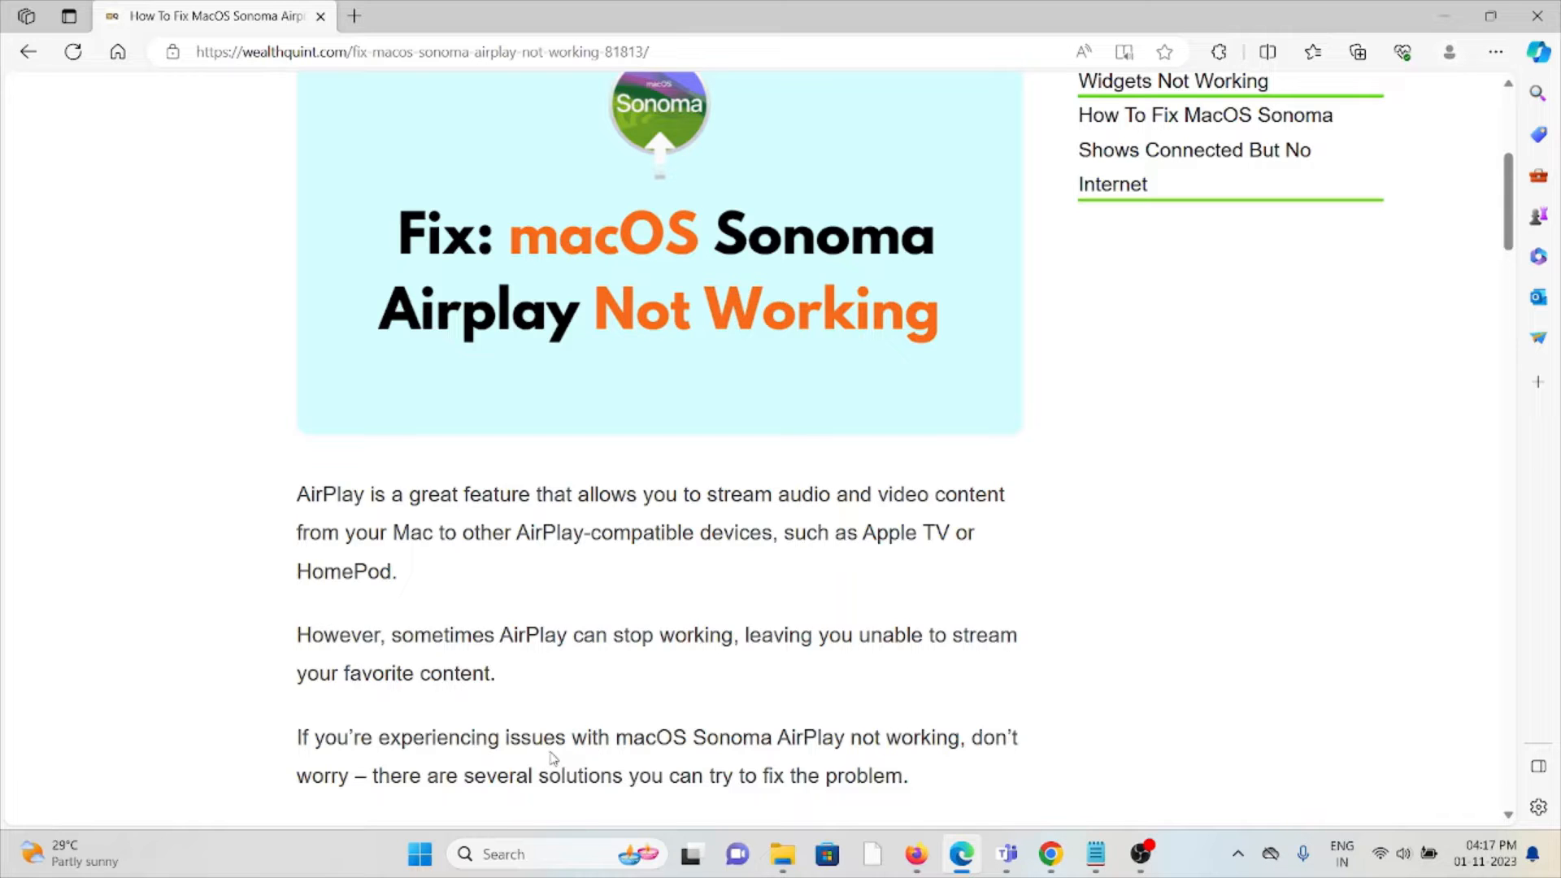
scroll("down", 3)
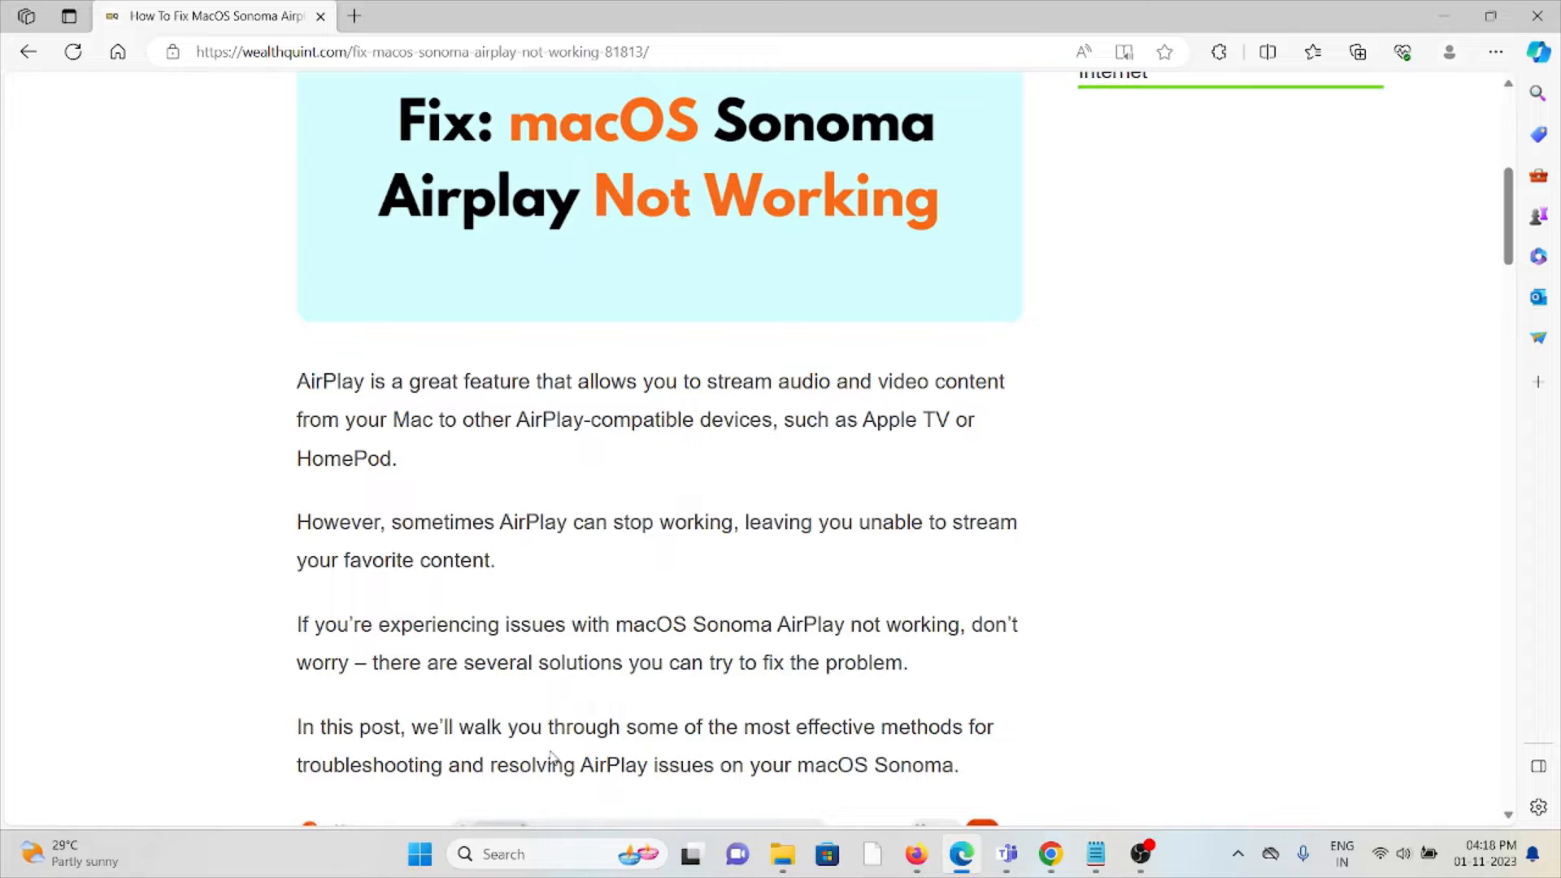
scroll("down", 3)
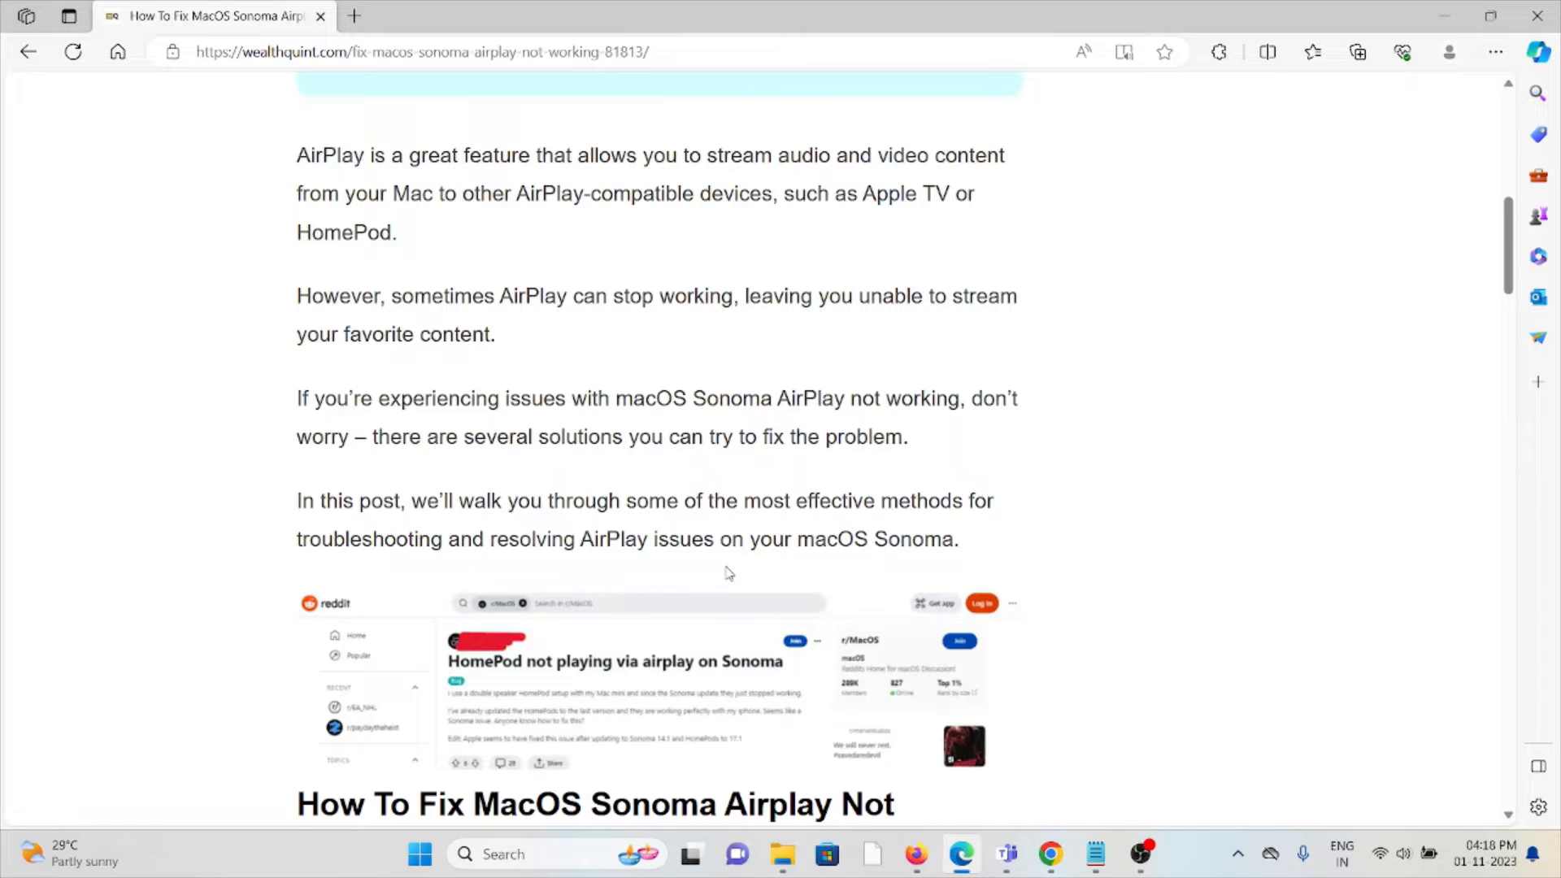
scroll("down", 3)
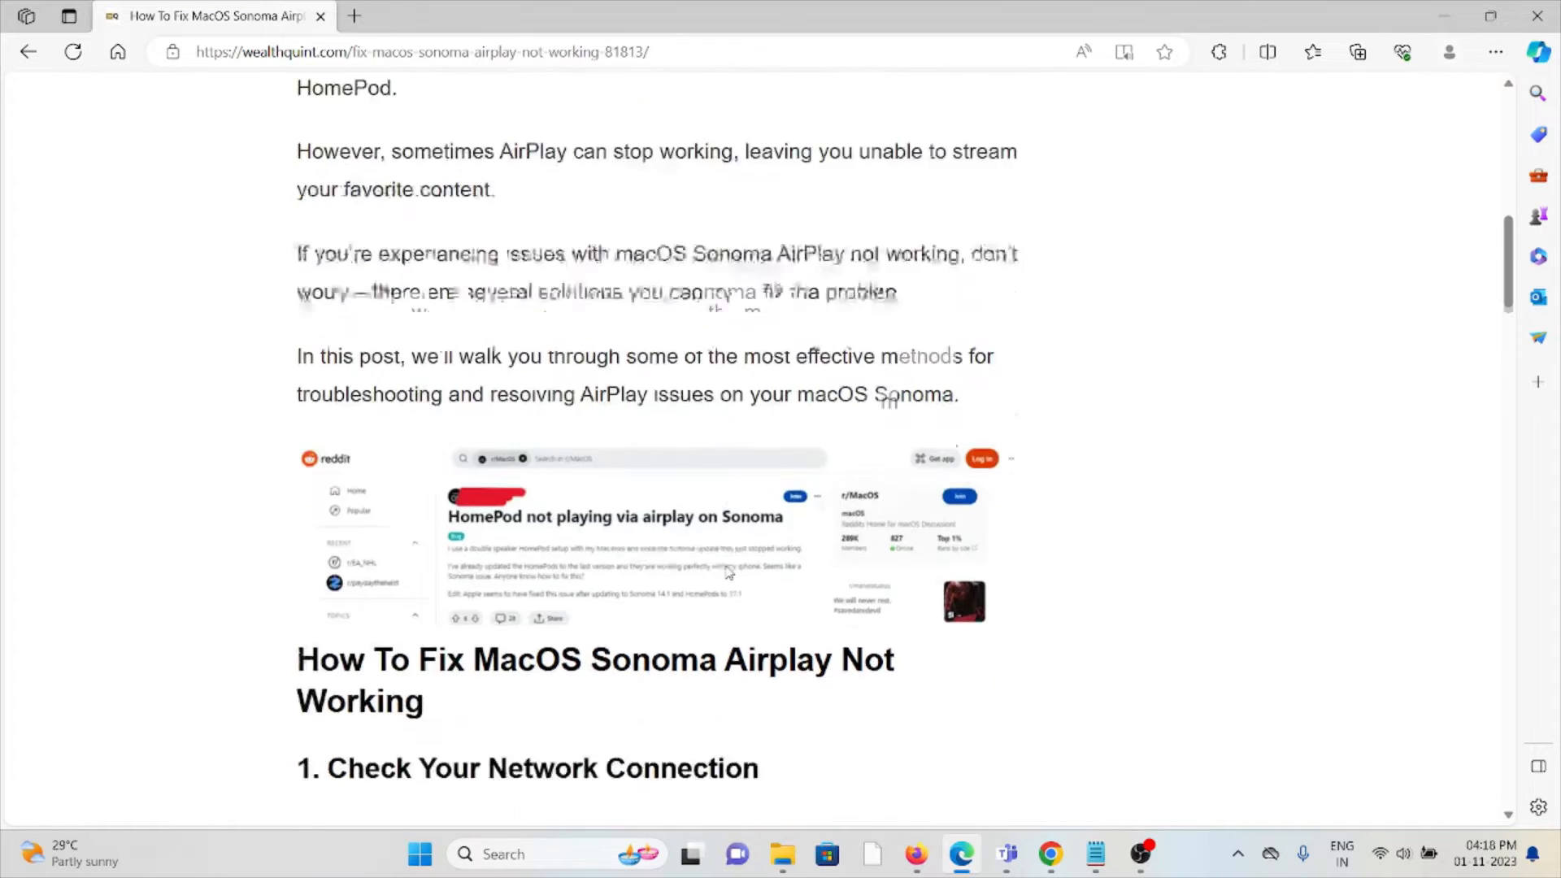
scroll("down", 3)
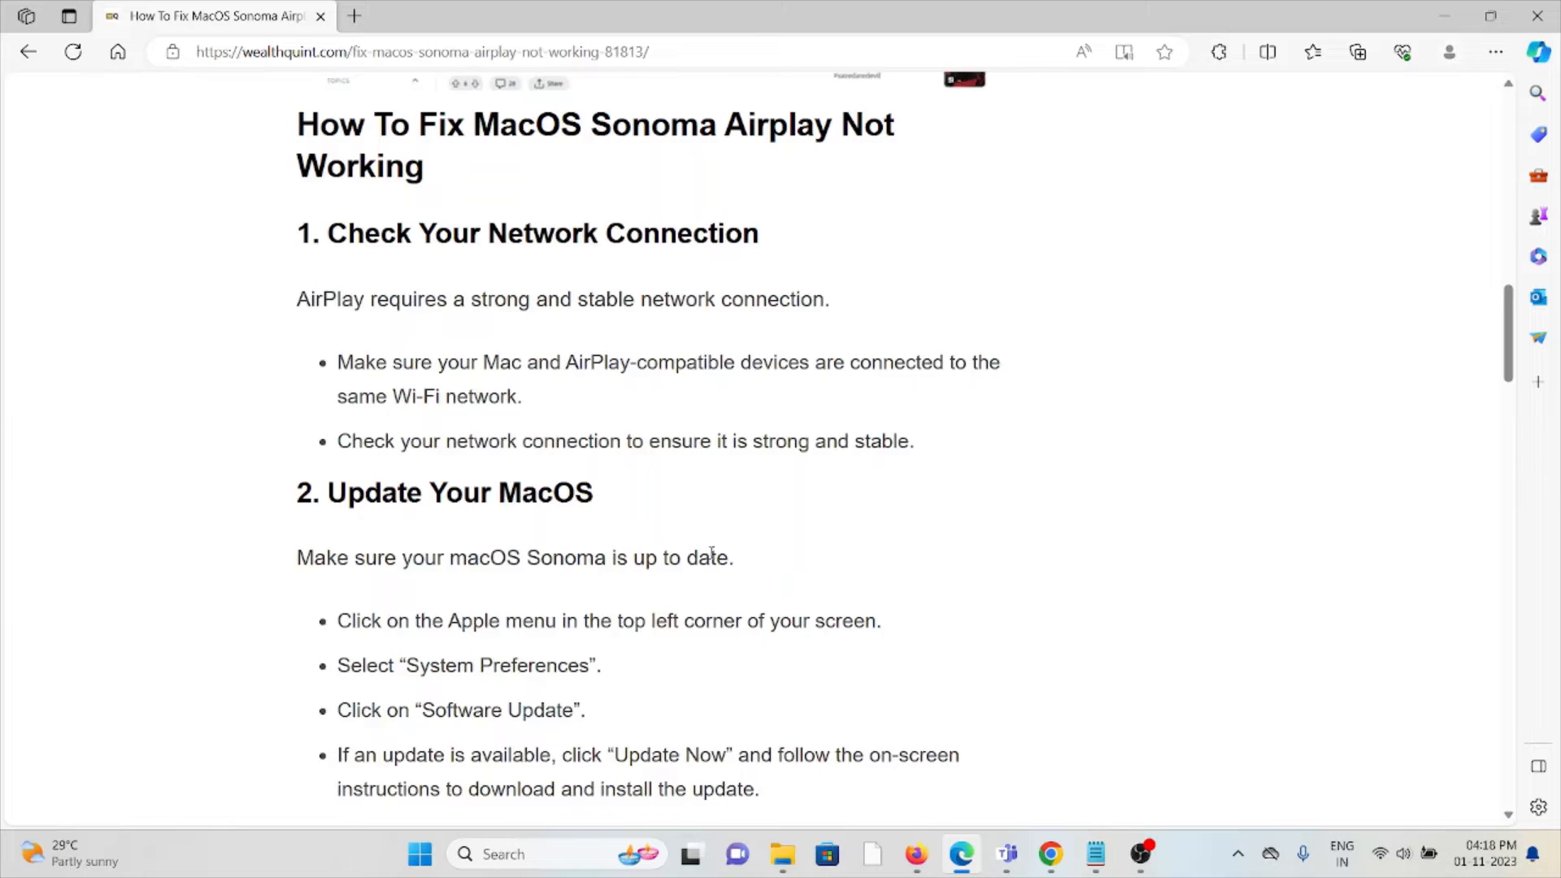
scroll("down", 3)
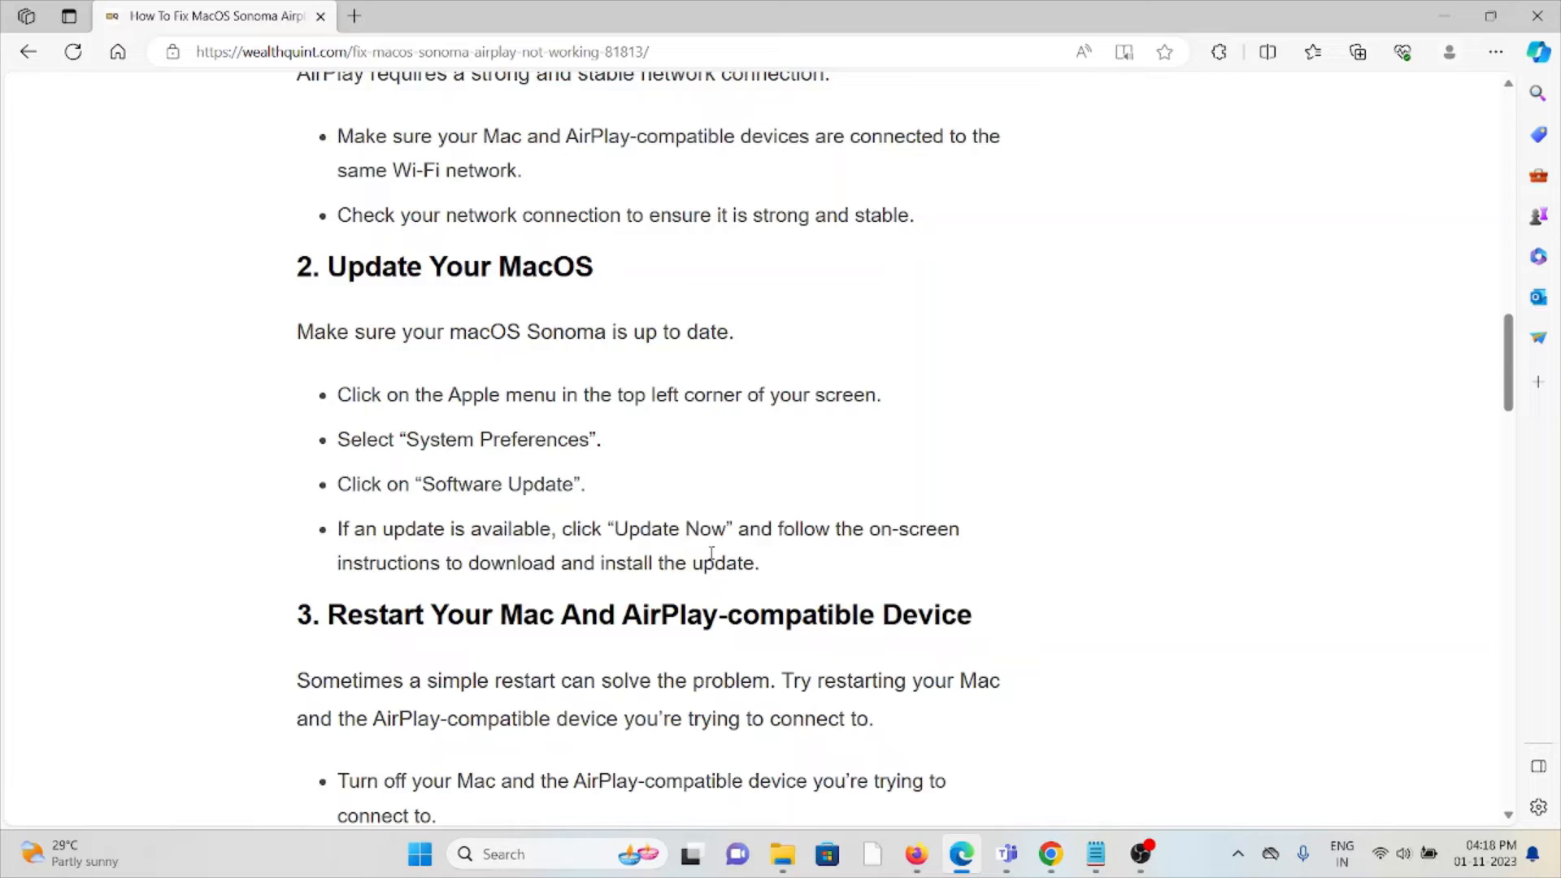
scroll("down", 3)
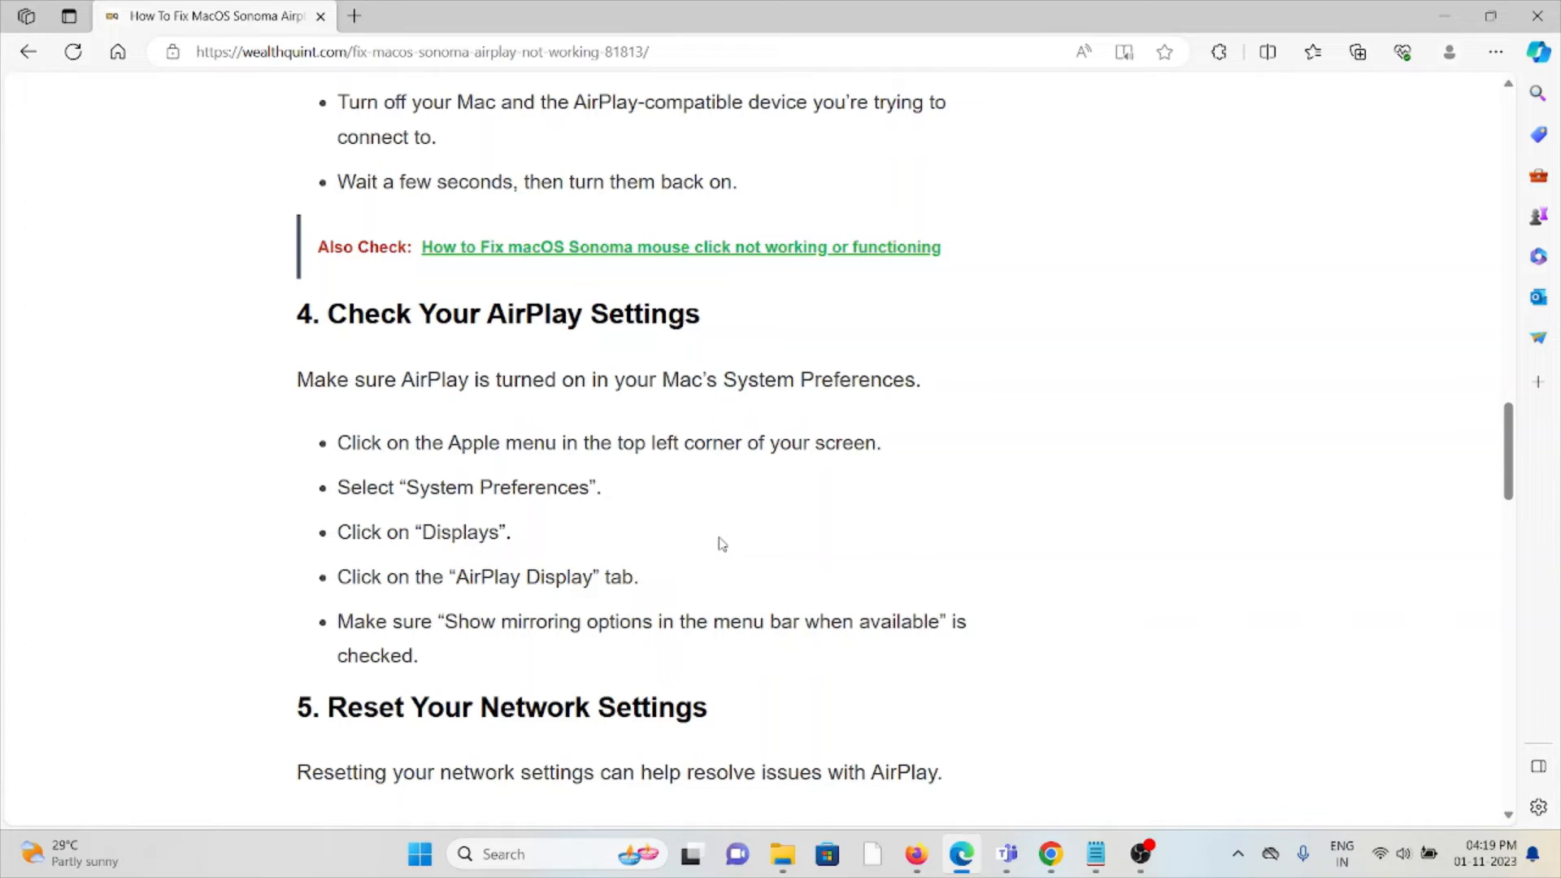
scroll("down", 3)
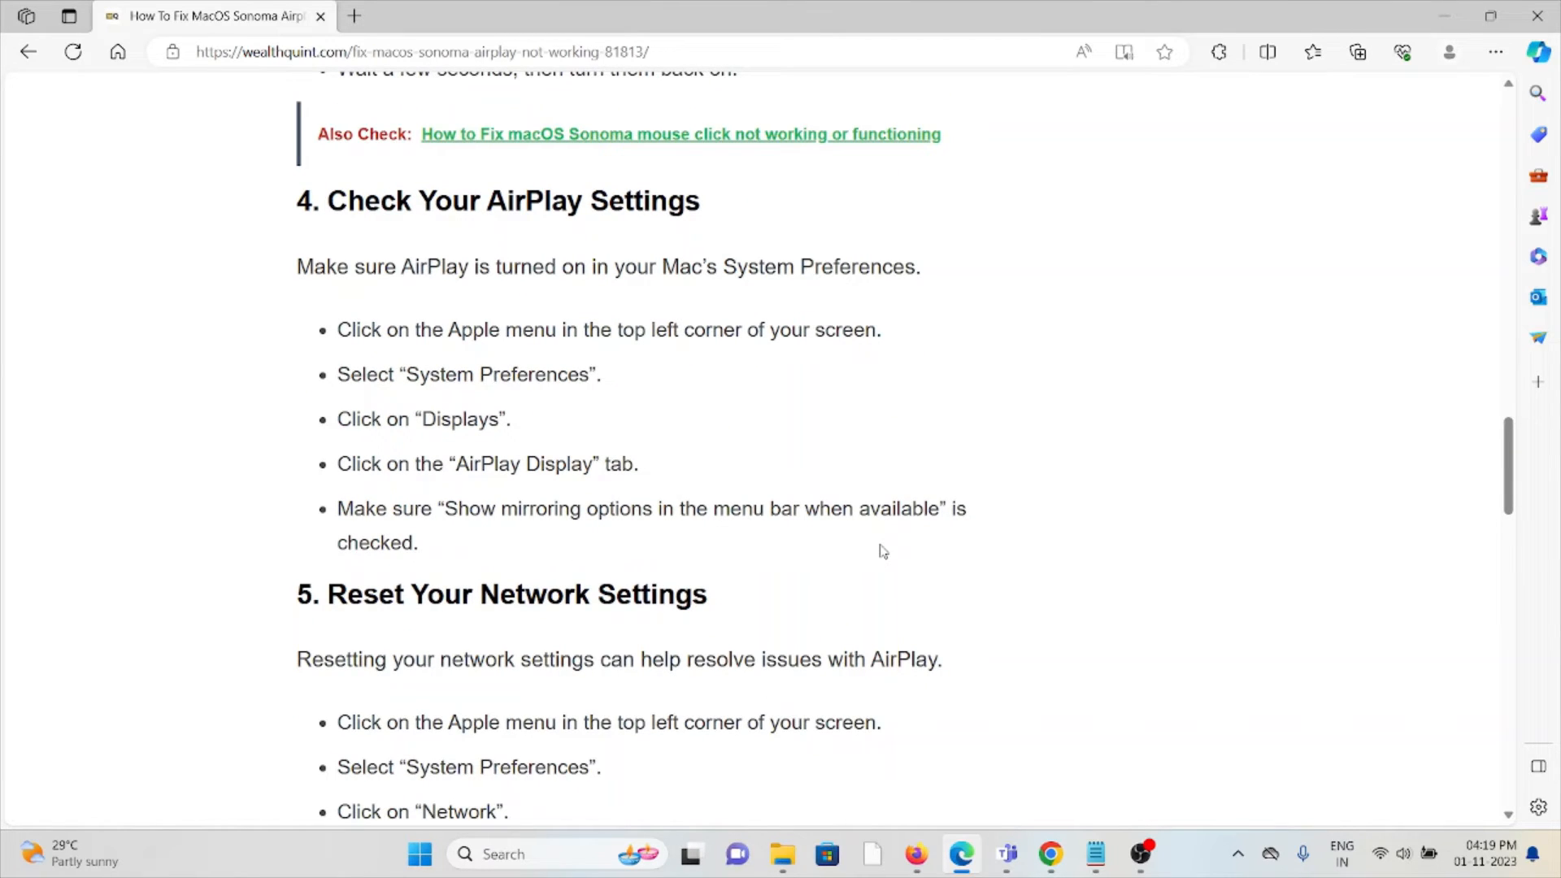
scroll("down", 3)
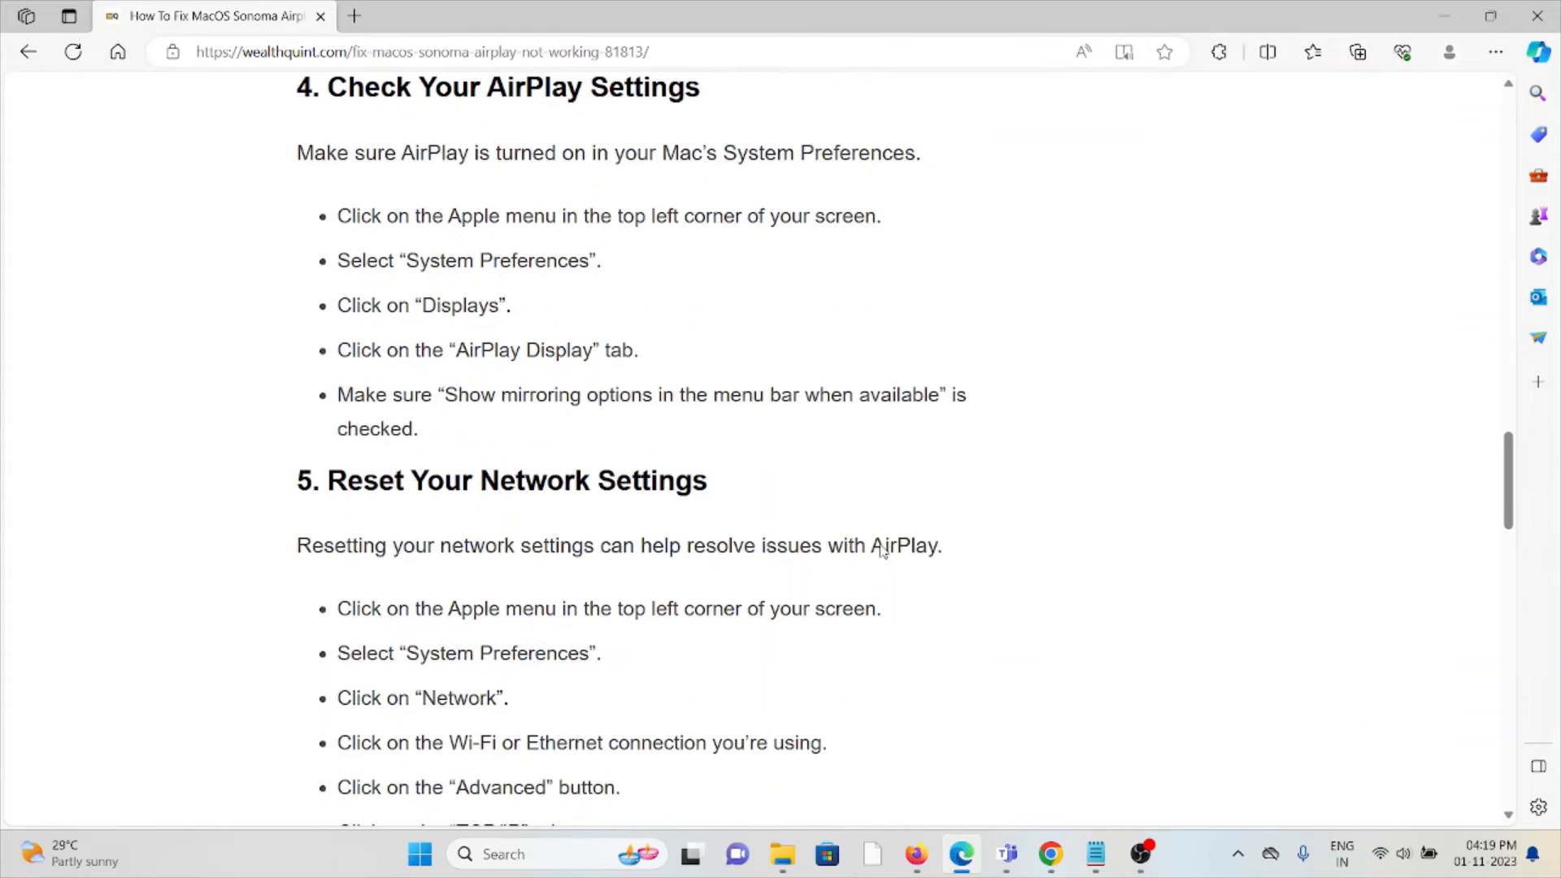
scroll("down", 3)
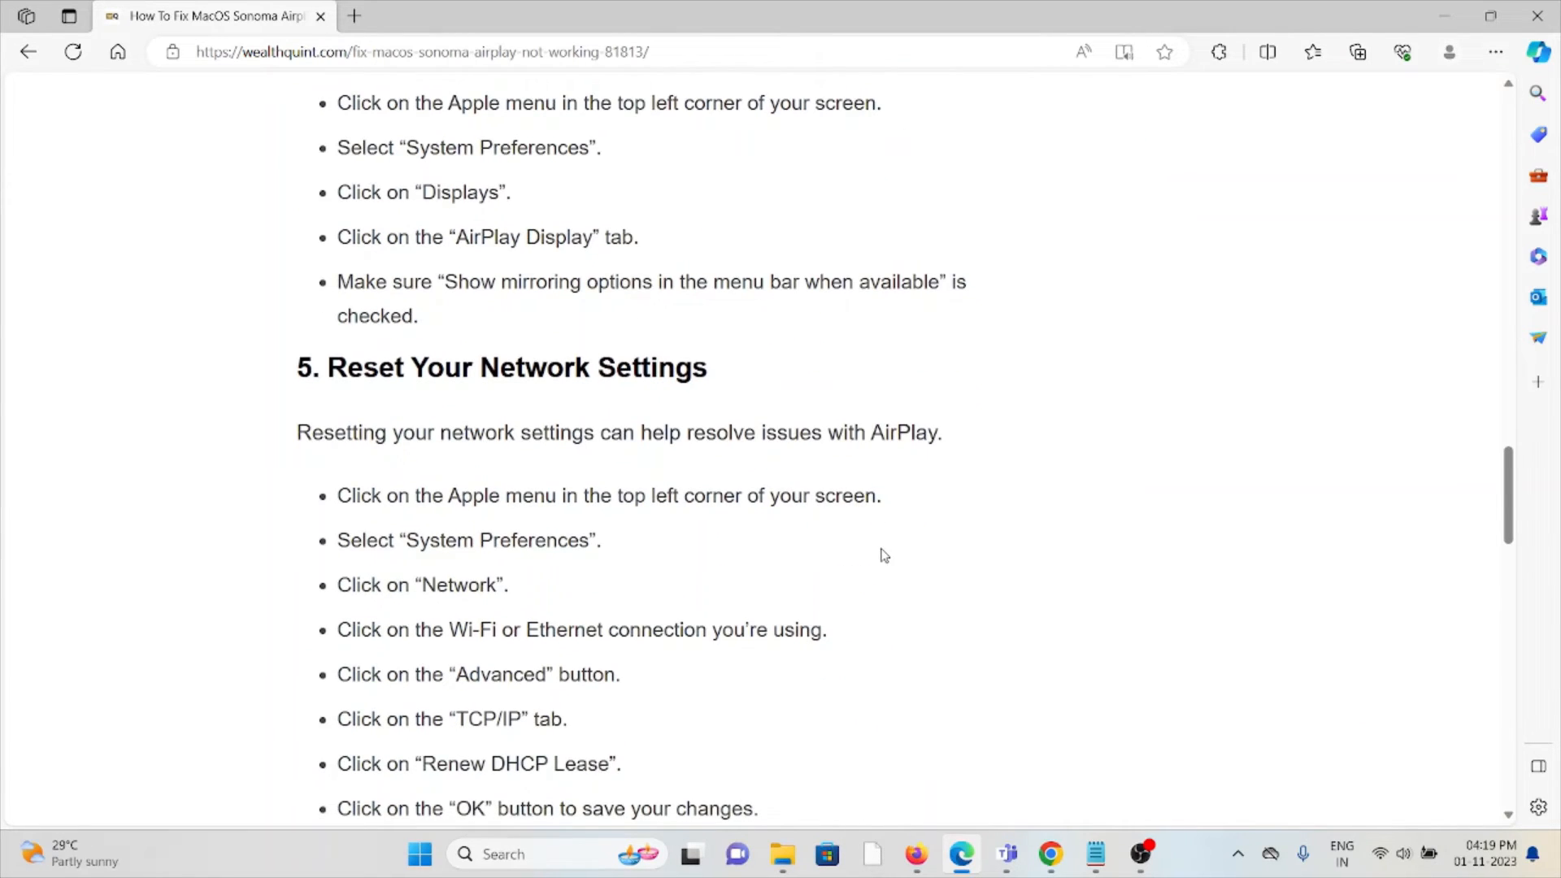
scroll("down", 3)
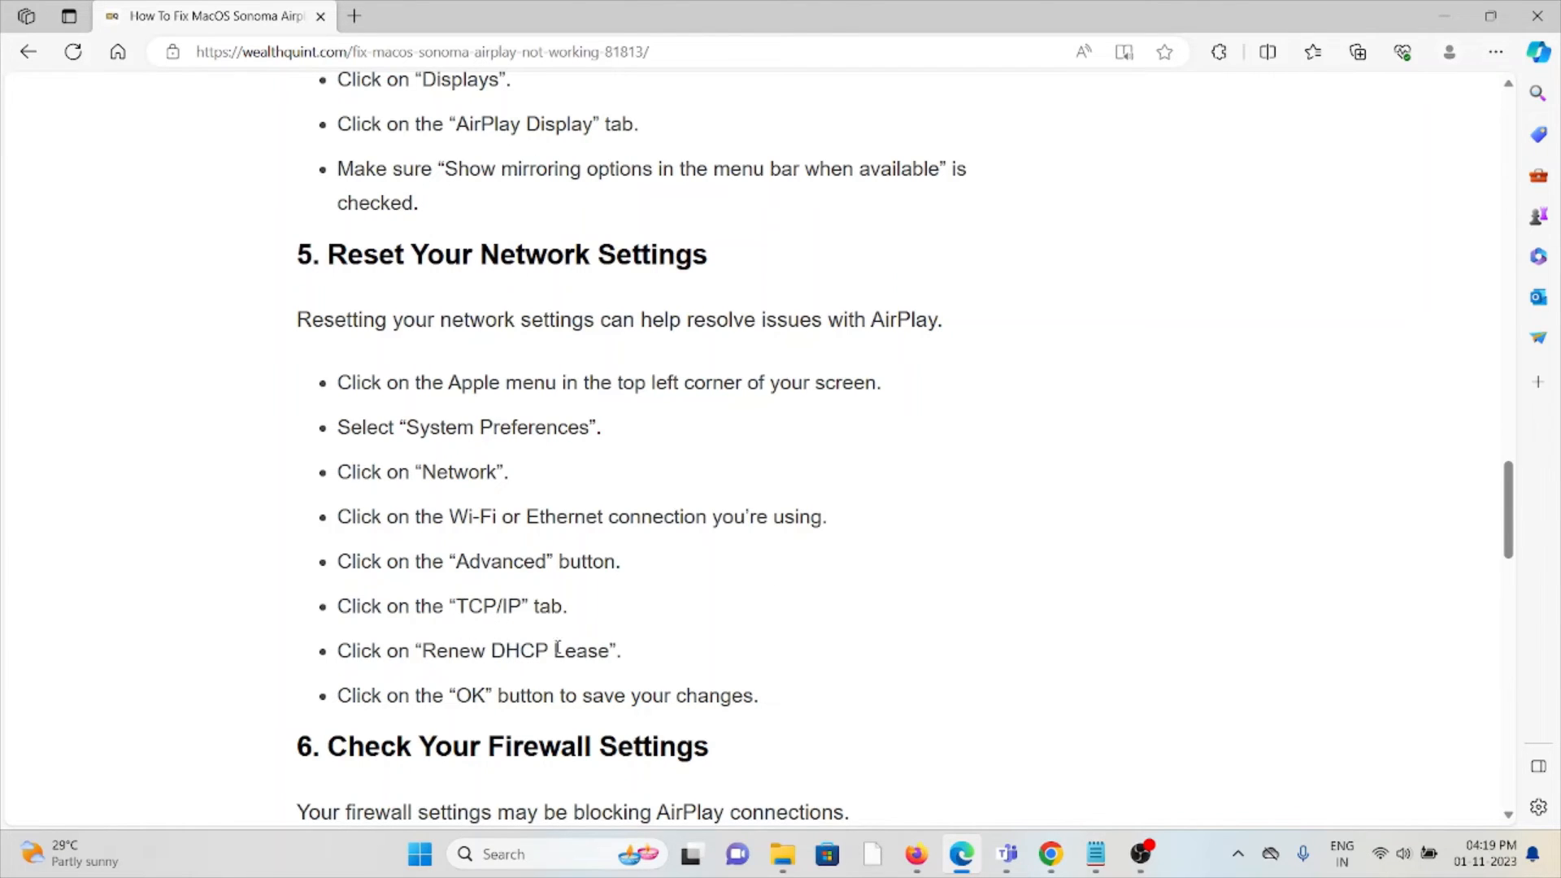
scroll("down", 3)
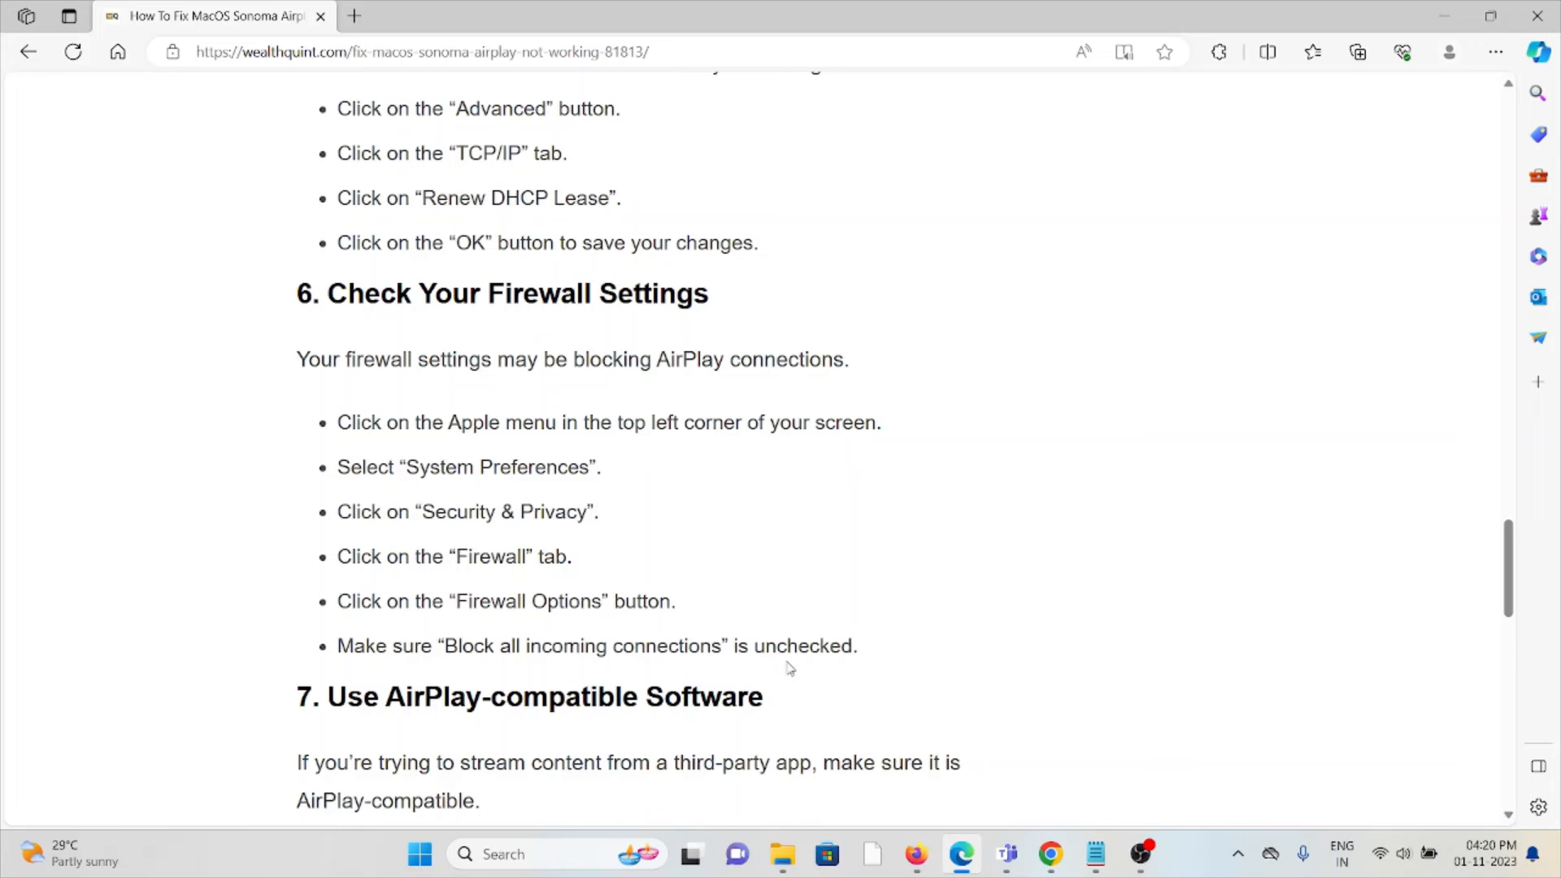
scroll("down", 3)
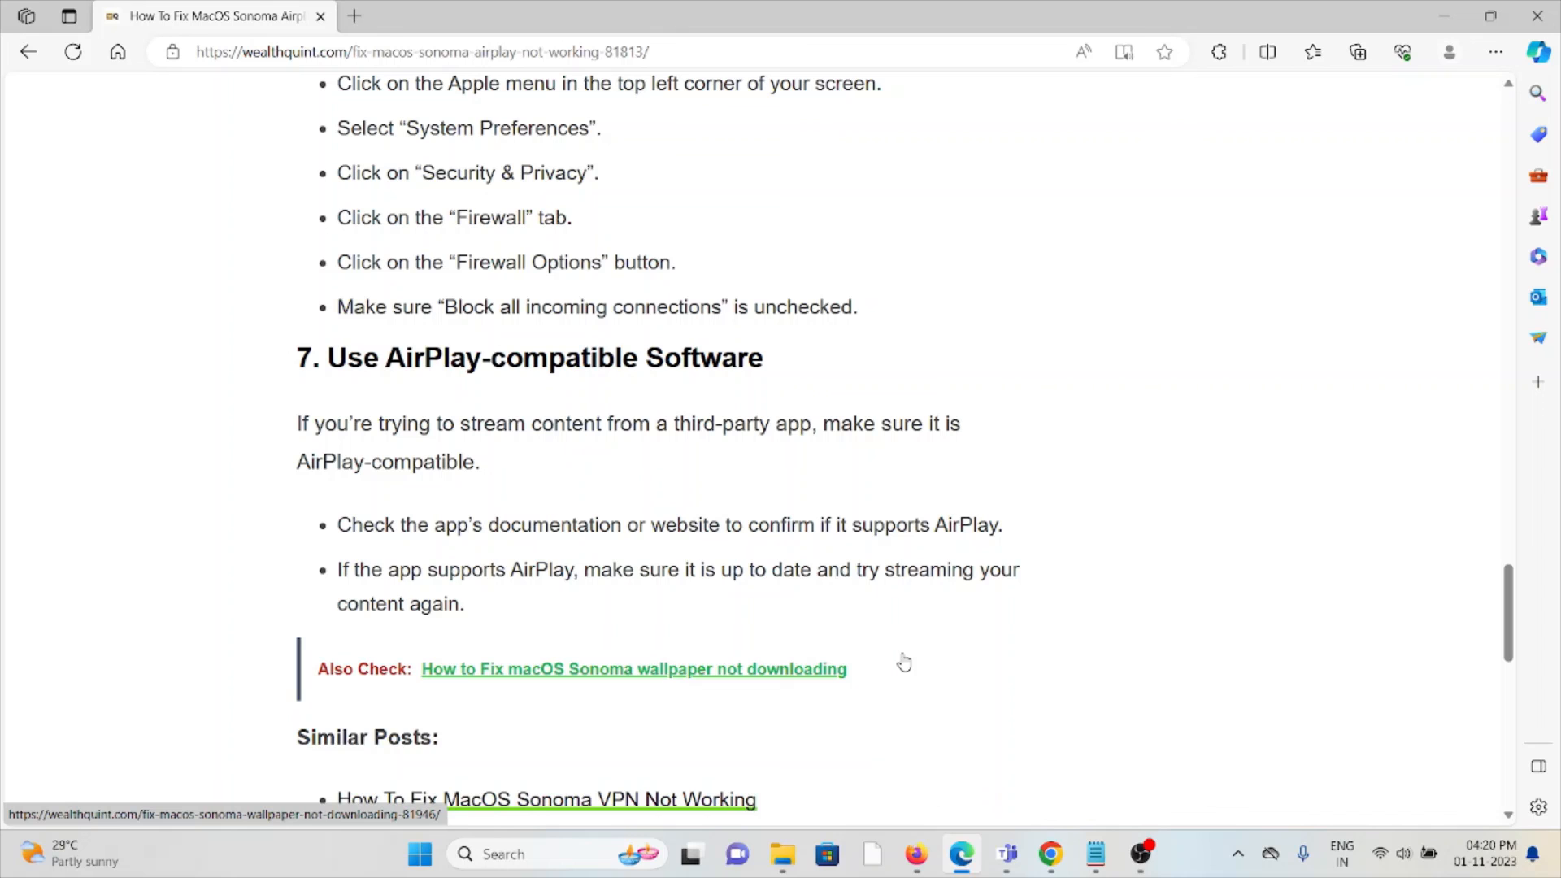
scroll("down", 3)
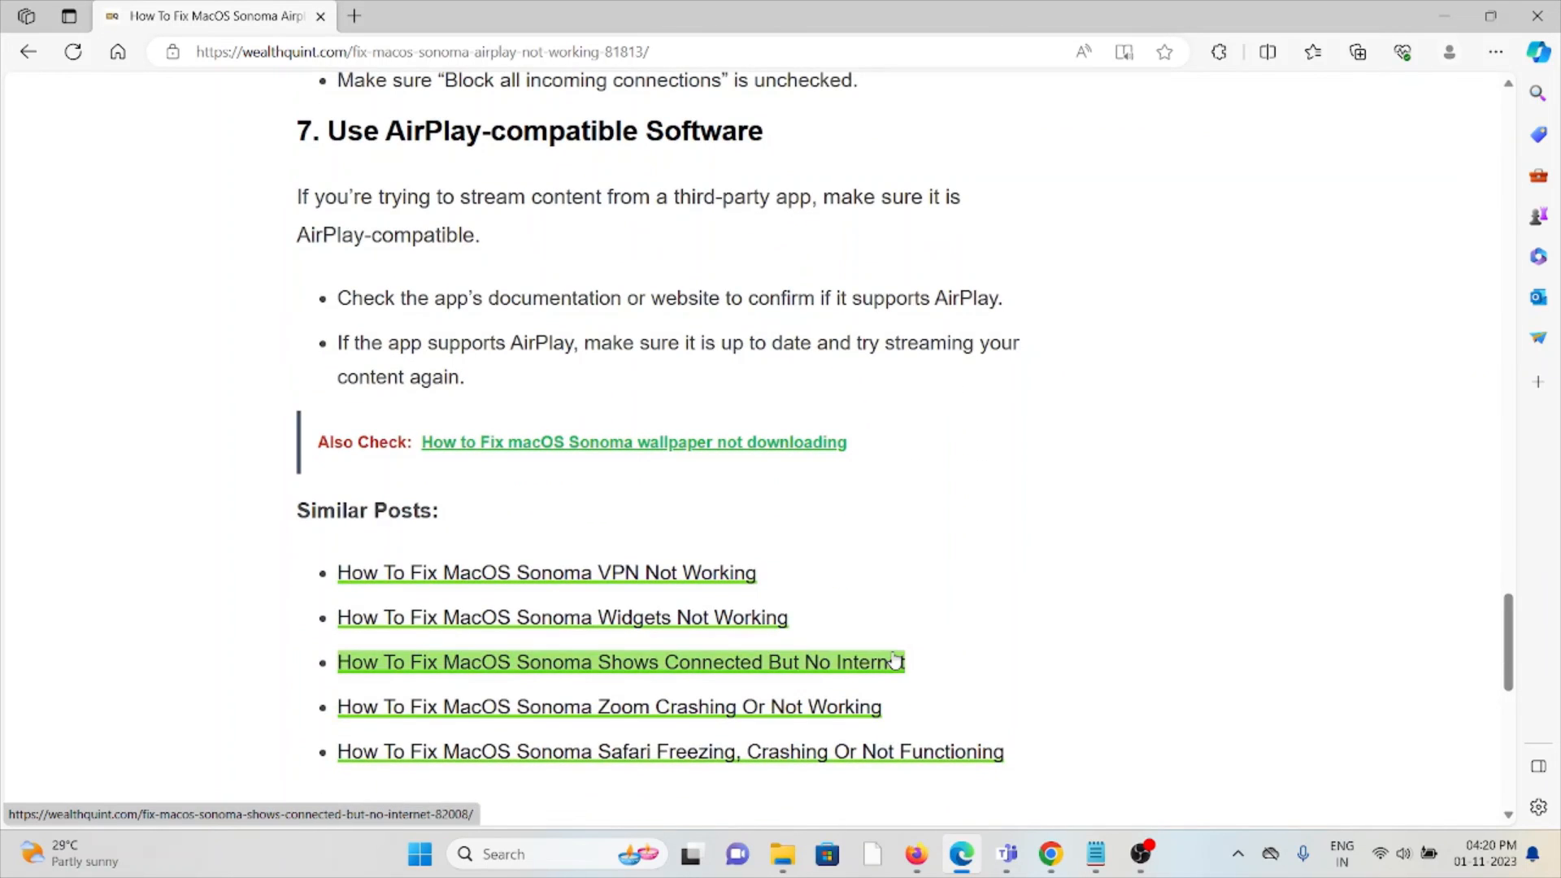